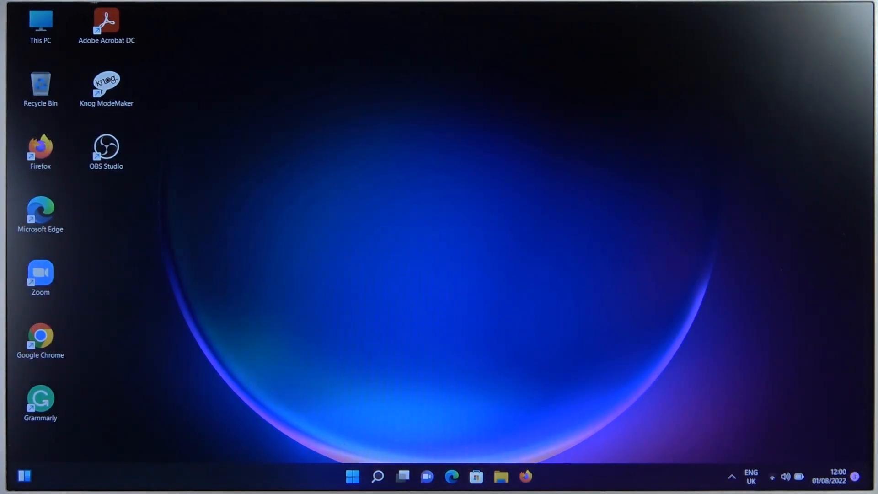
mouse_move(340, 357)
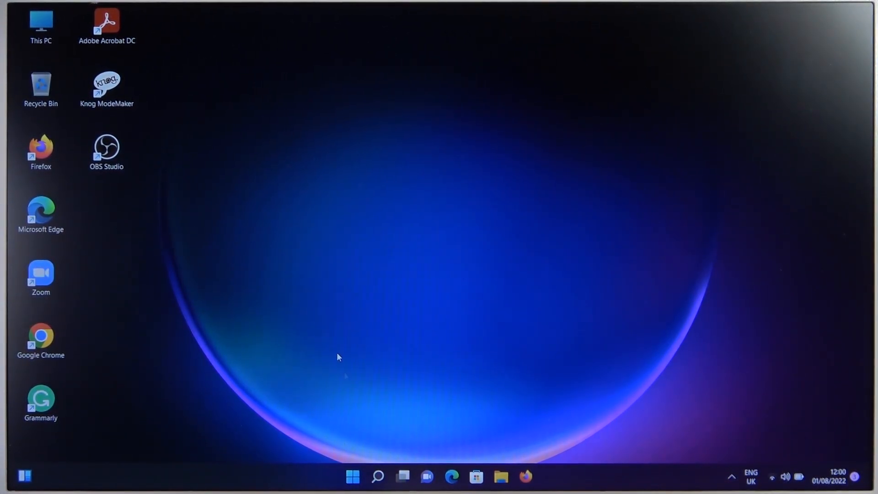
Open the Windows 11 Start menu from the taskbar
click(351, 475)
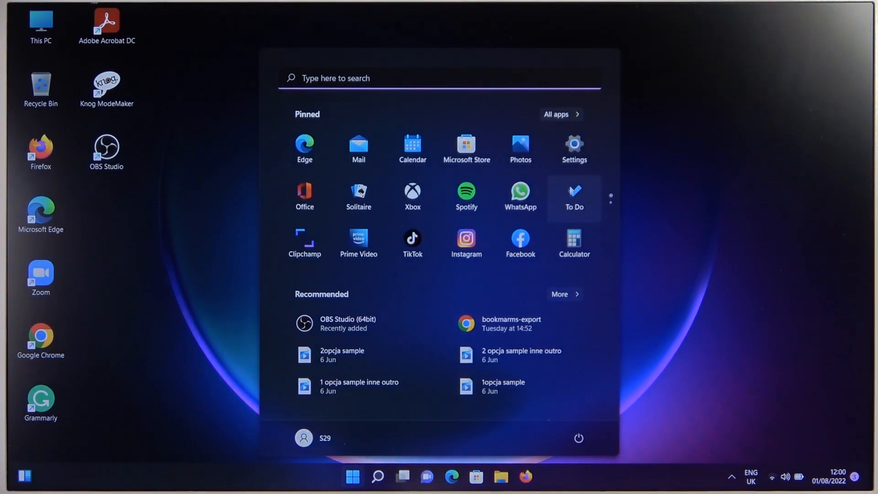
Launch Settings and go to the Bluetooth & devices page
click(574, 142)
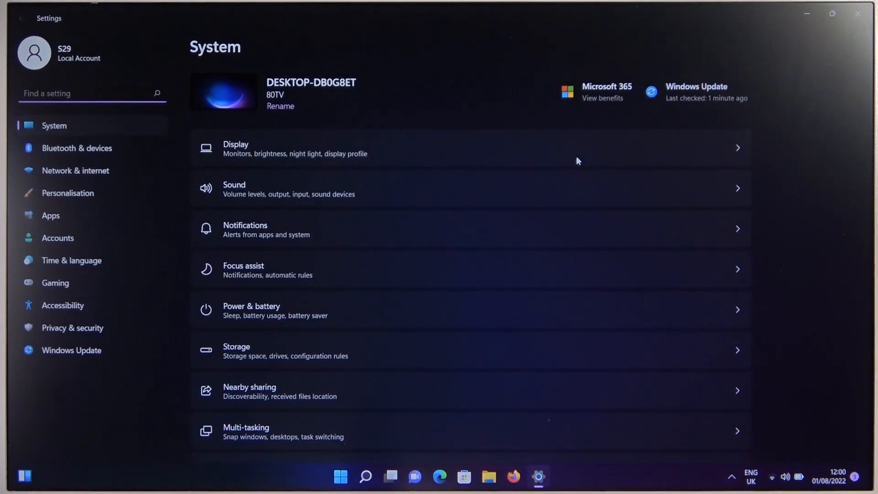
mouse_move(120, 151)
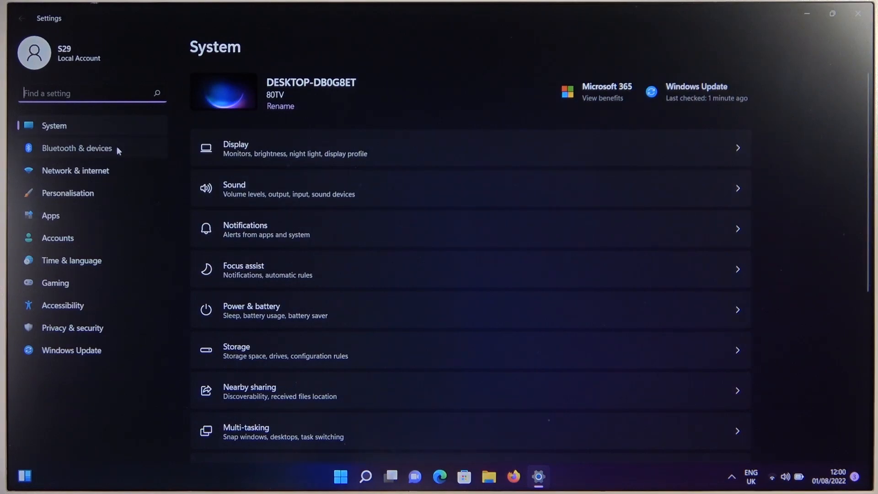
click(77, 148)
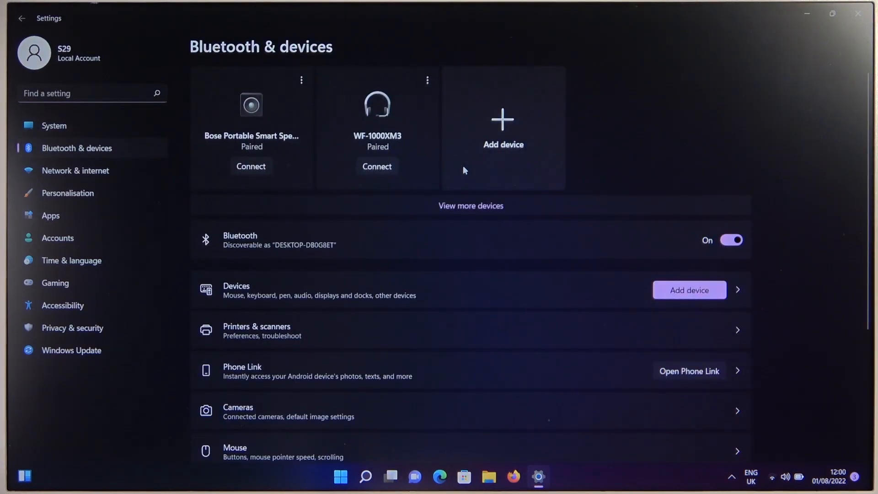
mouse_move(754, 187)
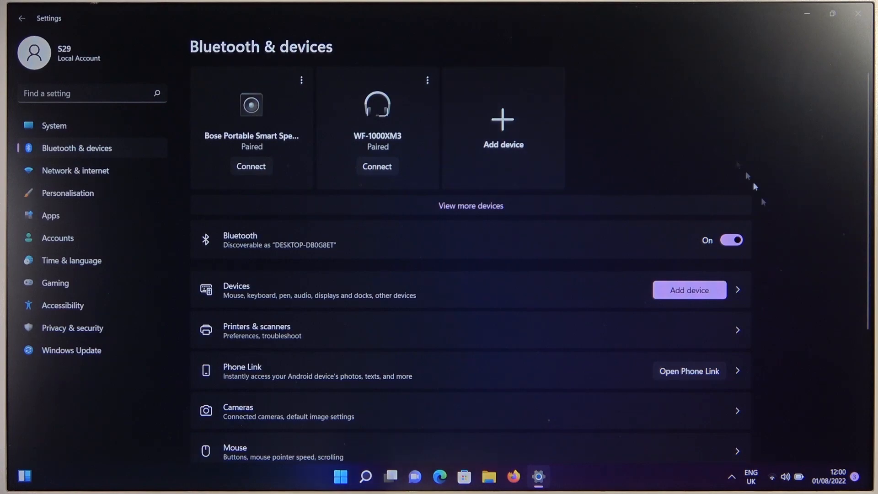
mouse_move(511, 122)
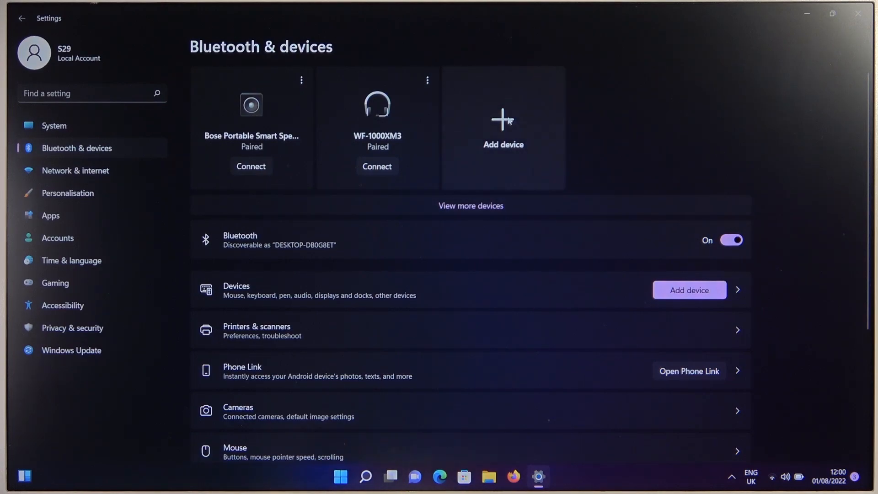
Add a Bluetooth device, pairing LE-Beoplay E8 2.0, and close the dialog
click(502, 120)
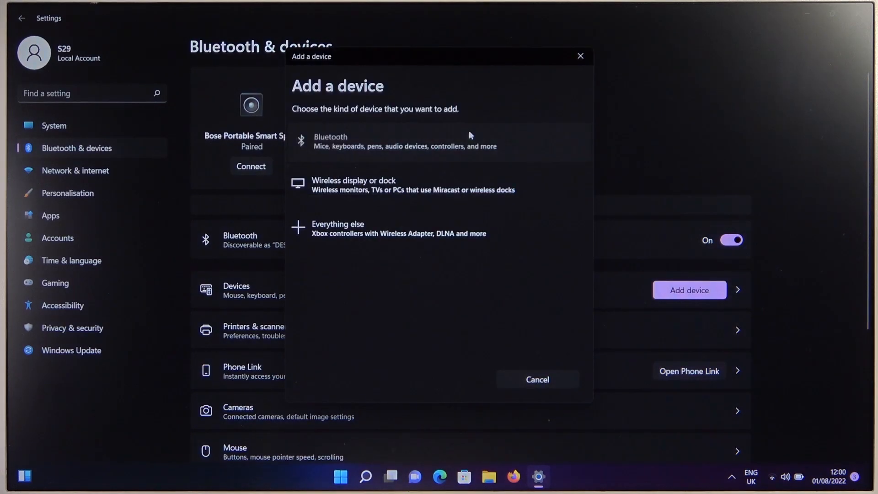
click(406, 140)
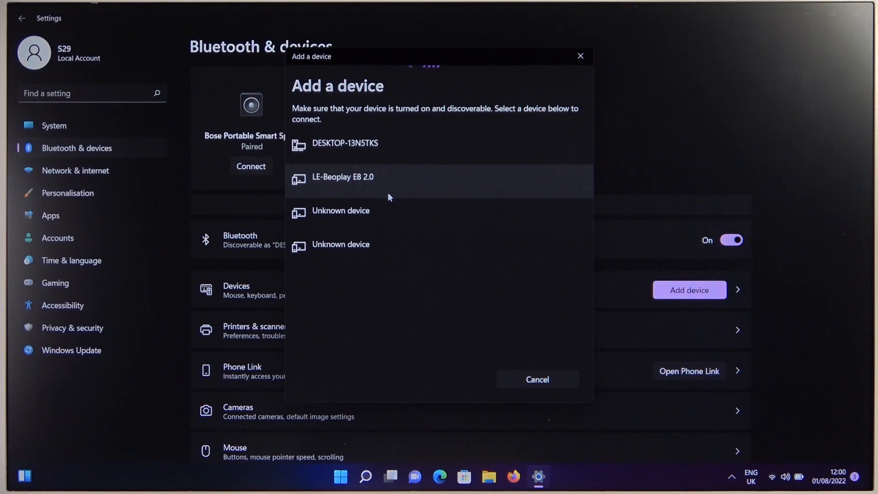
click(360, 178)
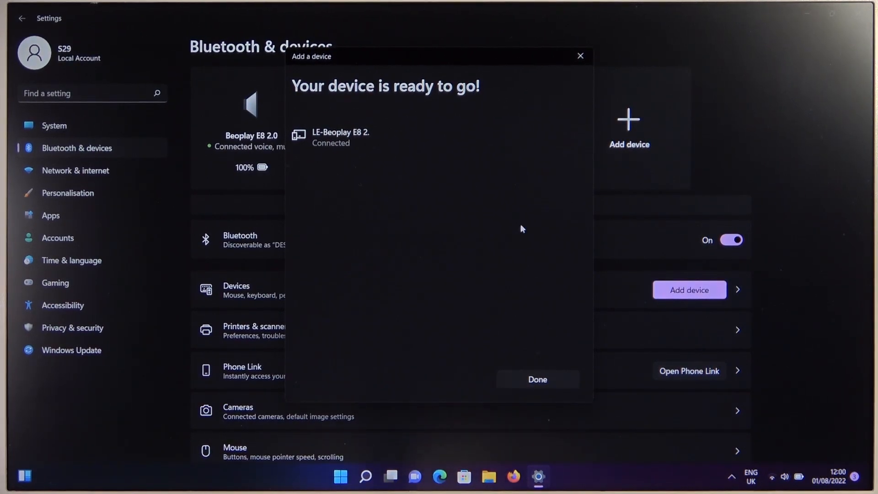
click(537, 379)
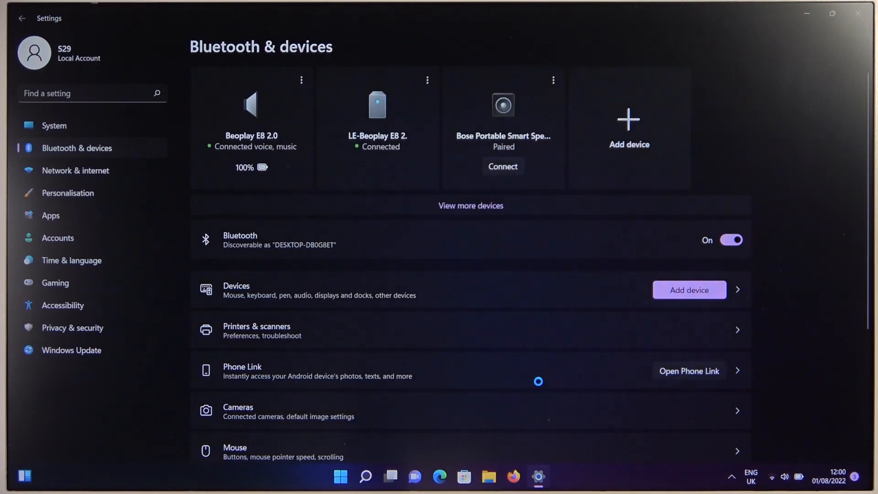